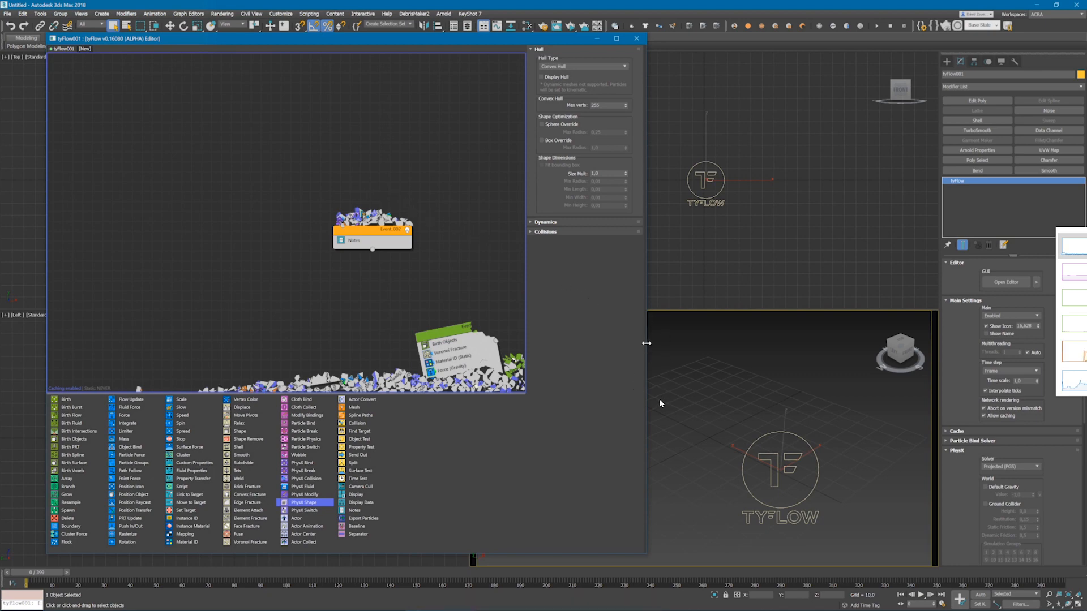
Widen the tyFlow editor panel while the UI_break scene is loaded
drag(646, 343, 767, 349)
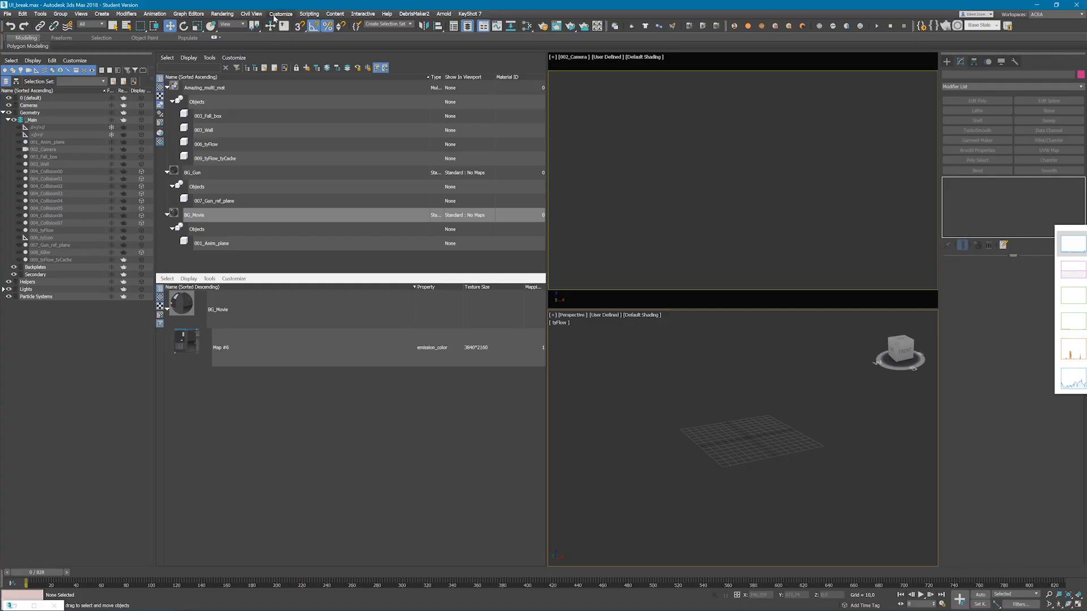
click(287, 14)
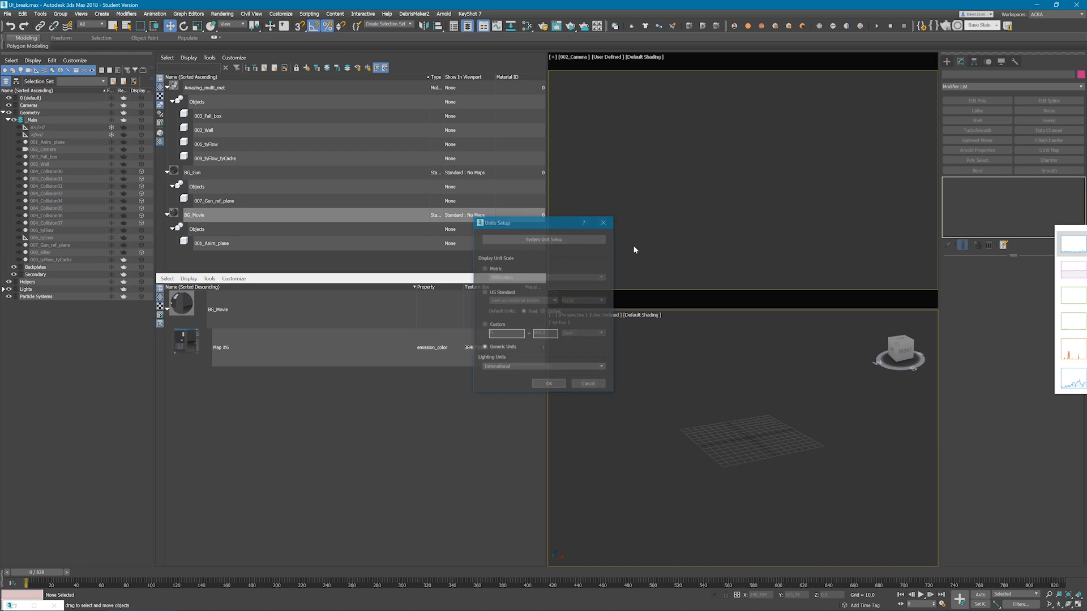
click(543, 239)
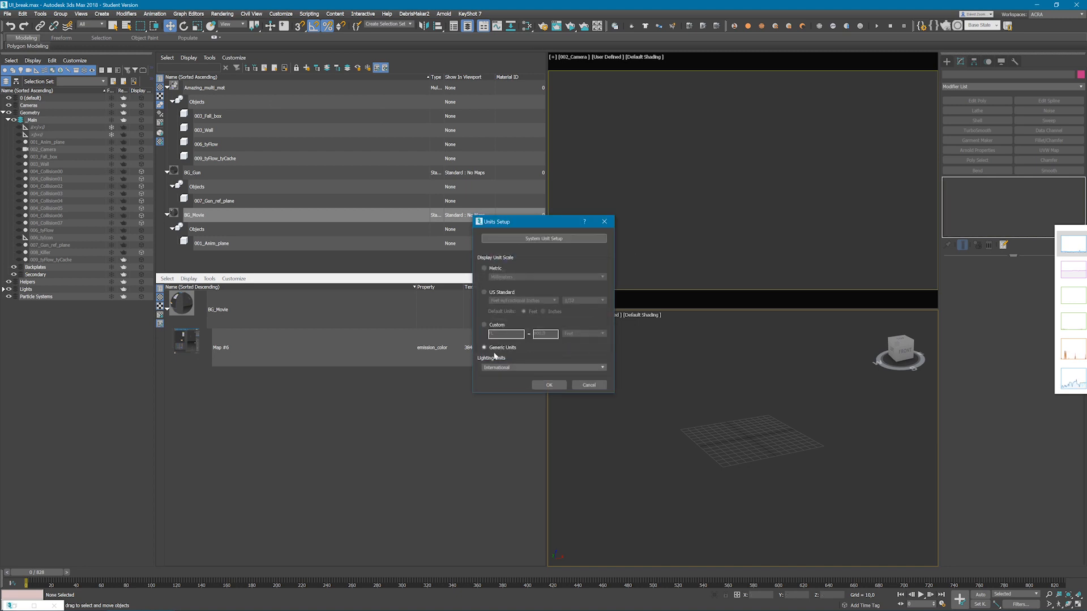
click(549, 385)
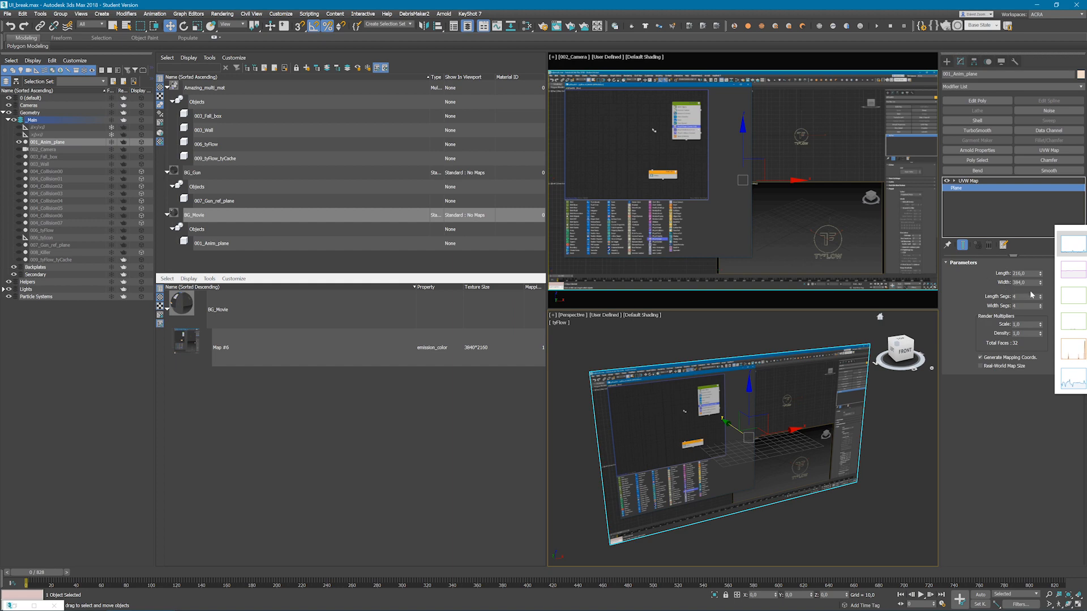
mouse_move(956, 289)
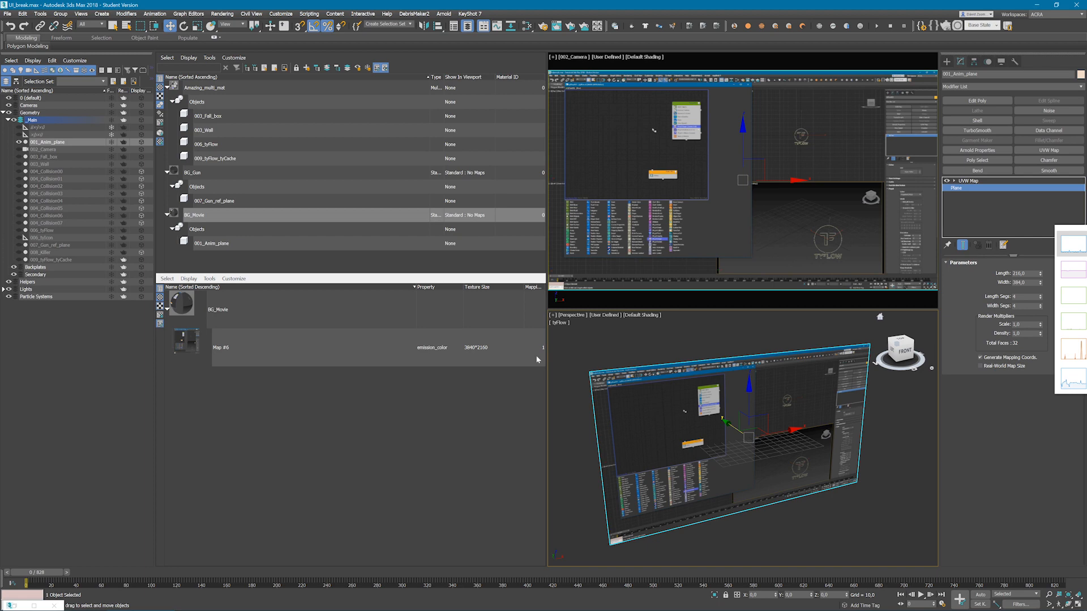
Unhide 001_Anim_plane and inspect the 002_Camera parameters
drag(21, 594, 201, 593)
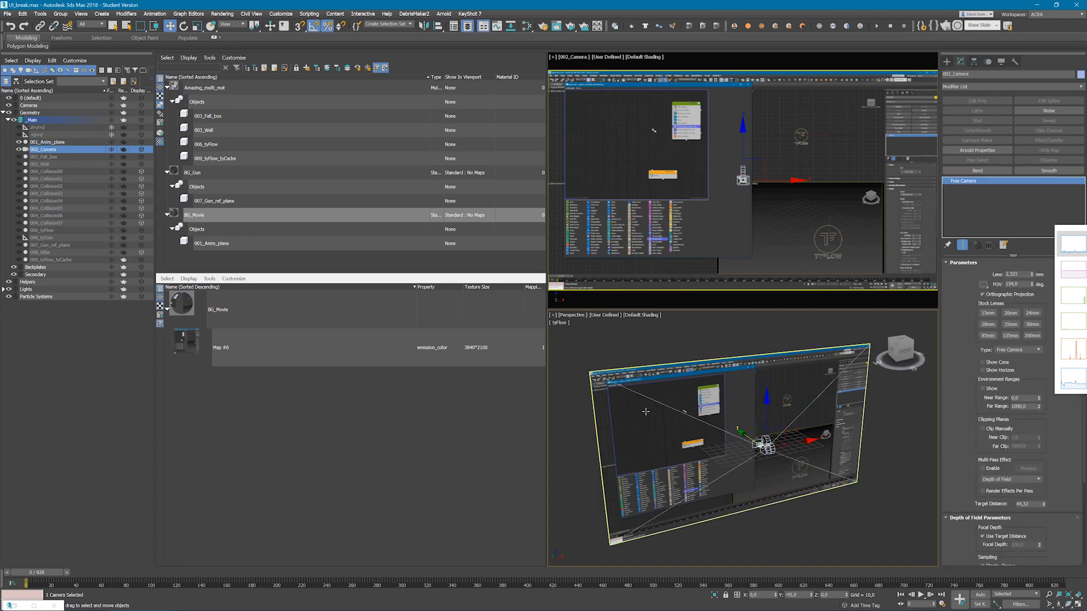
click(982, 294)
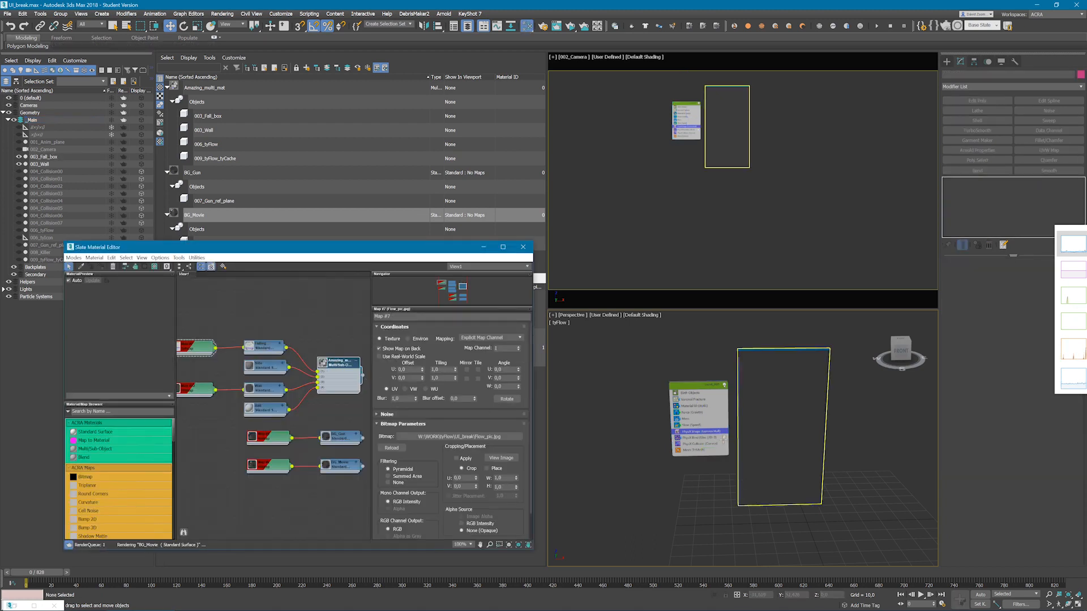
Close the material editor, select 003_Fall_box and show its base Box dimensions
click(522, 246)
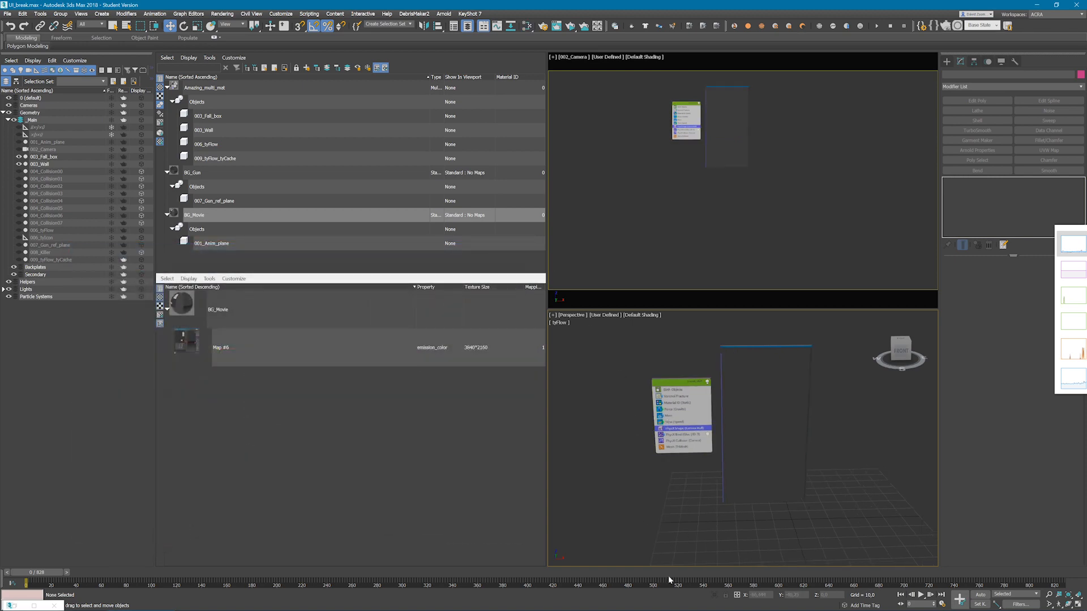
drag(21, 581, 922, 580)
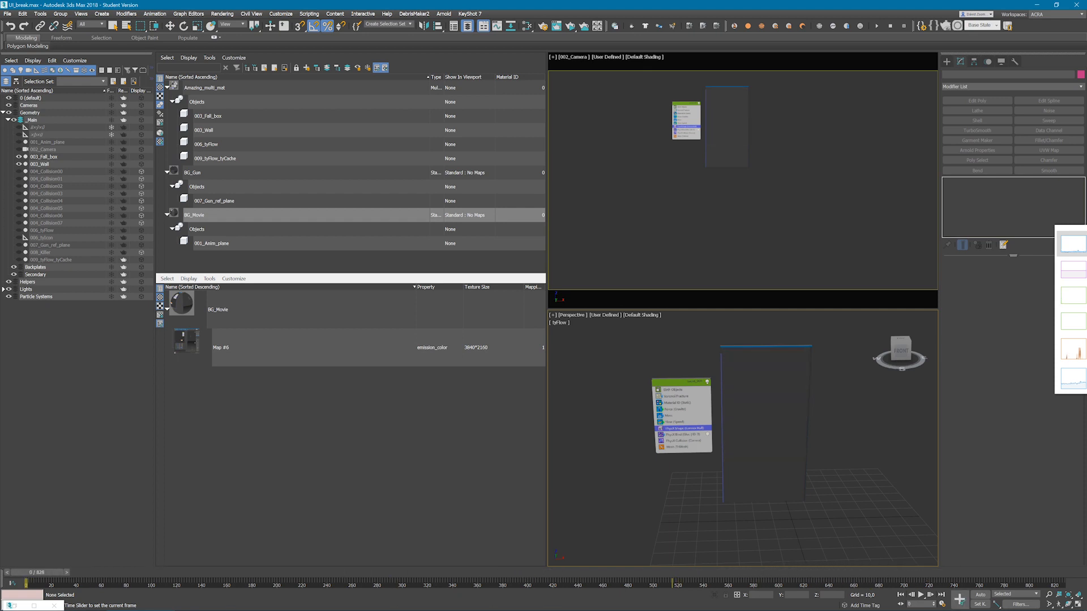
click(40, 154)
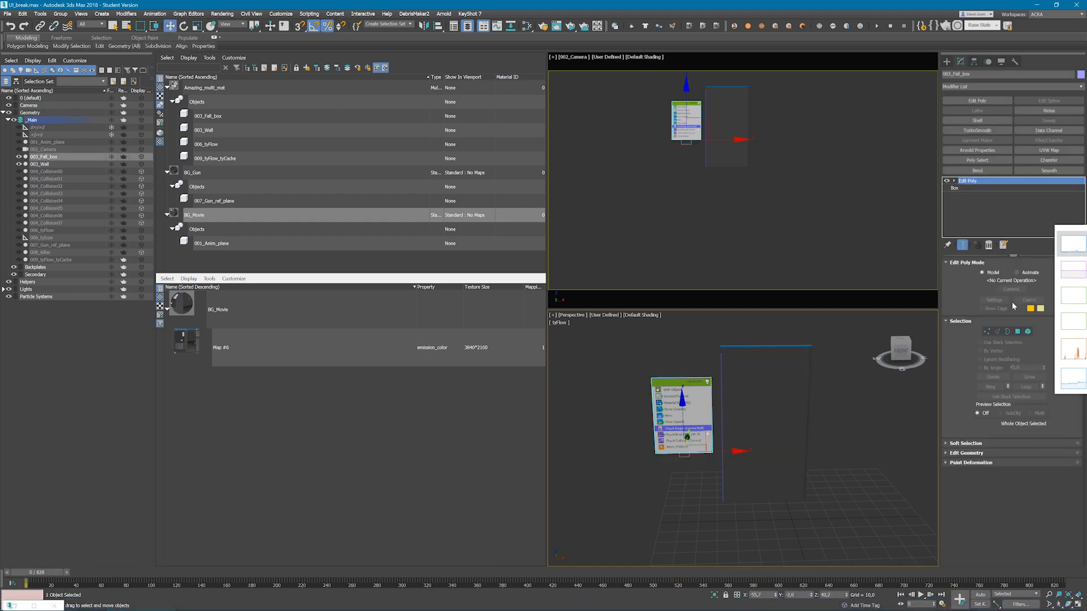
click(953, 187)
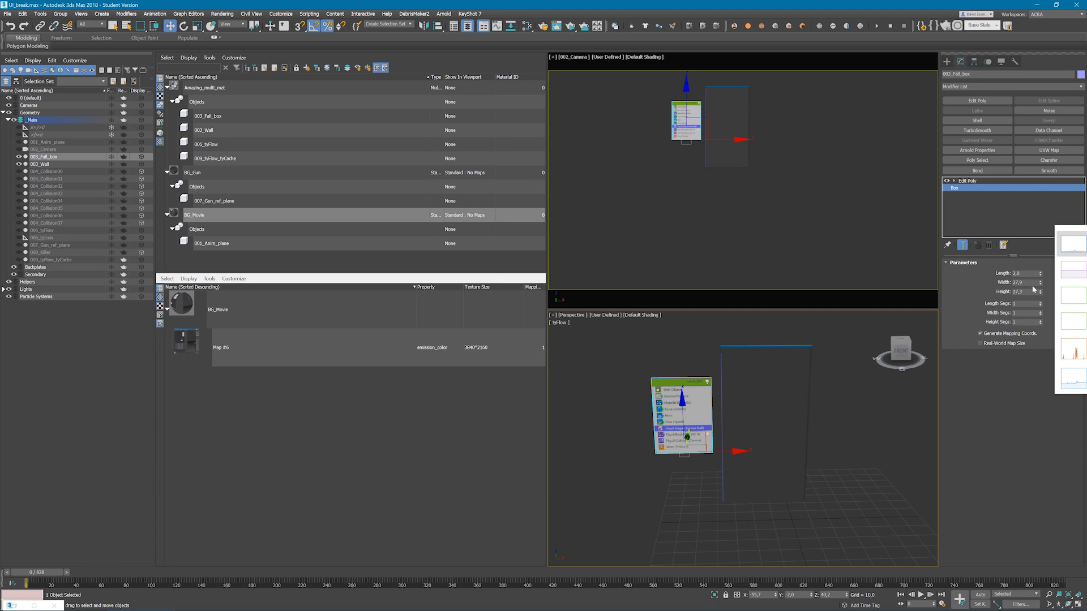
click(214, 87)
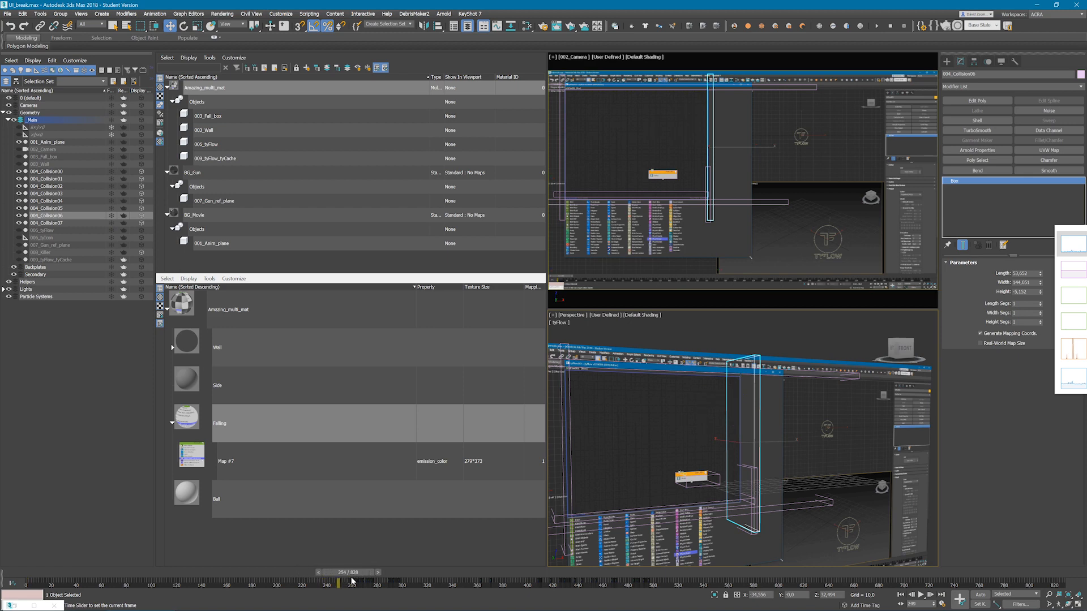
Scrub the time slider through frames 360 and 493 to preview the collision boxes
drag(351, 580, 478, 581)
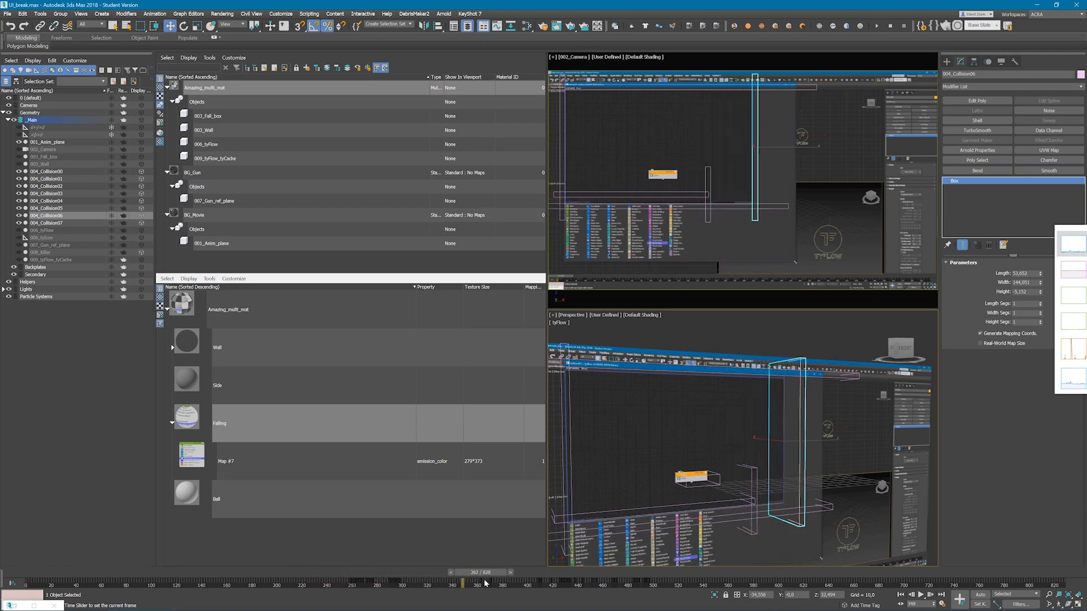
drag(463, 572, 627, 572)
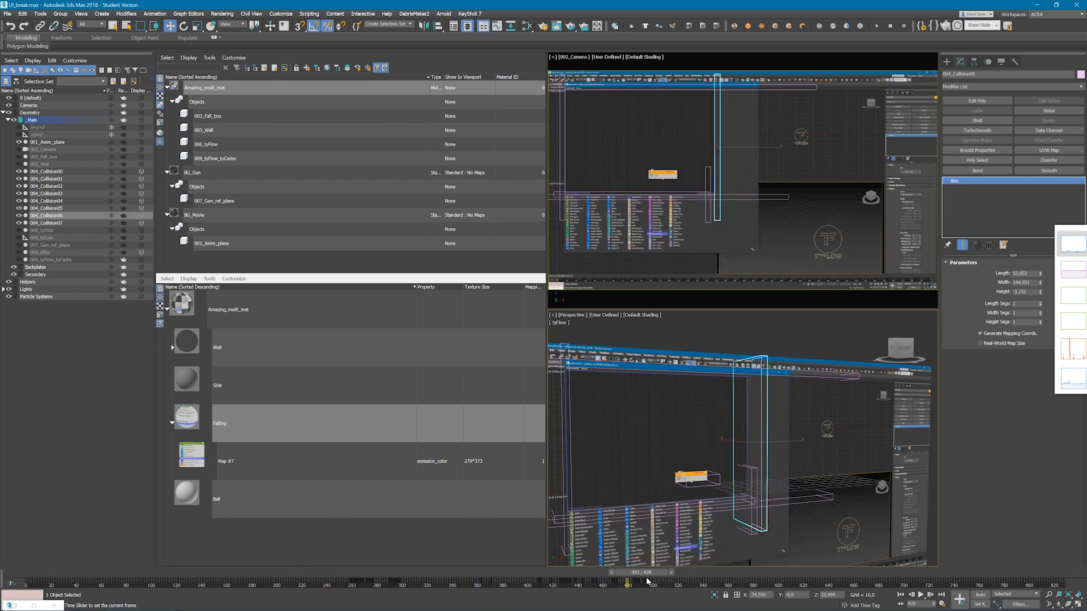
drag(627, 572, 436, 572)
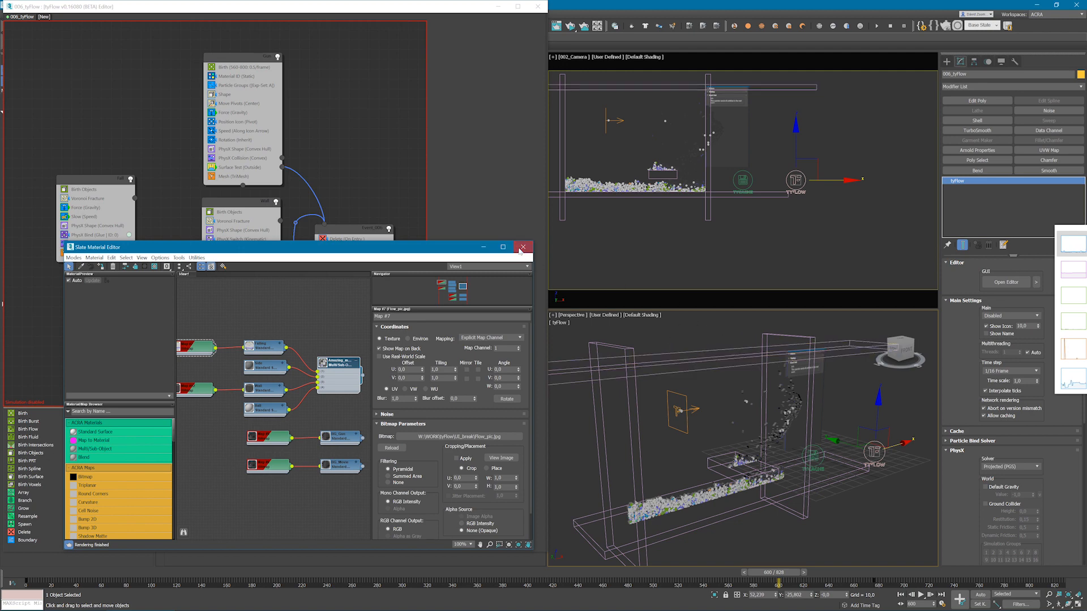
Close the material editor and display the first tyFlow birth event's settings
click(522, 247)
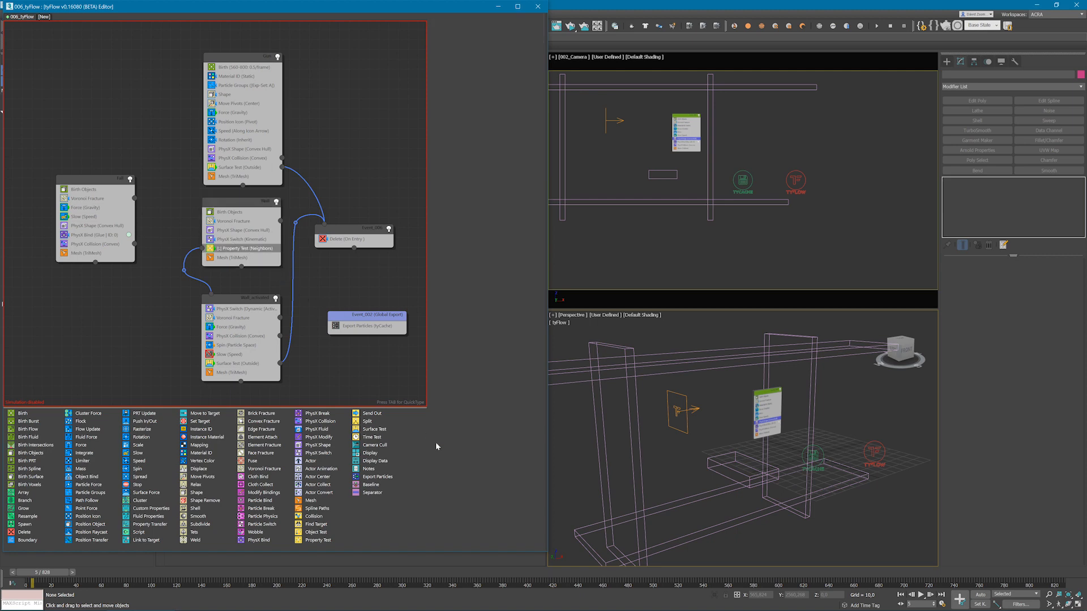
click(243, 246)
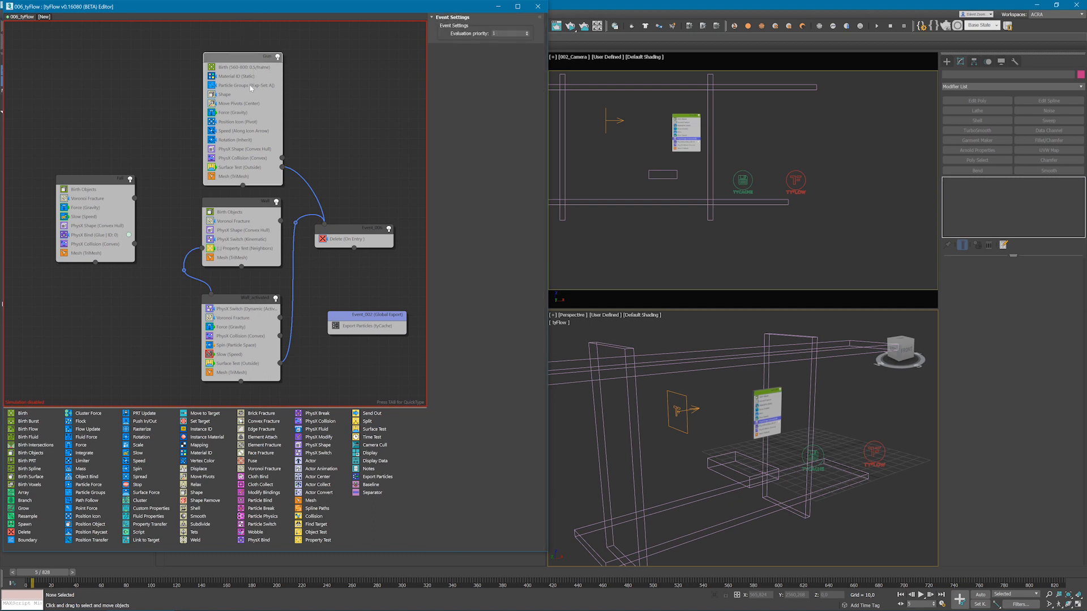
mouse_move(253, 203)
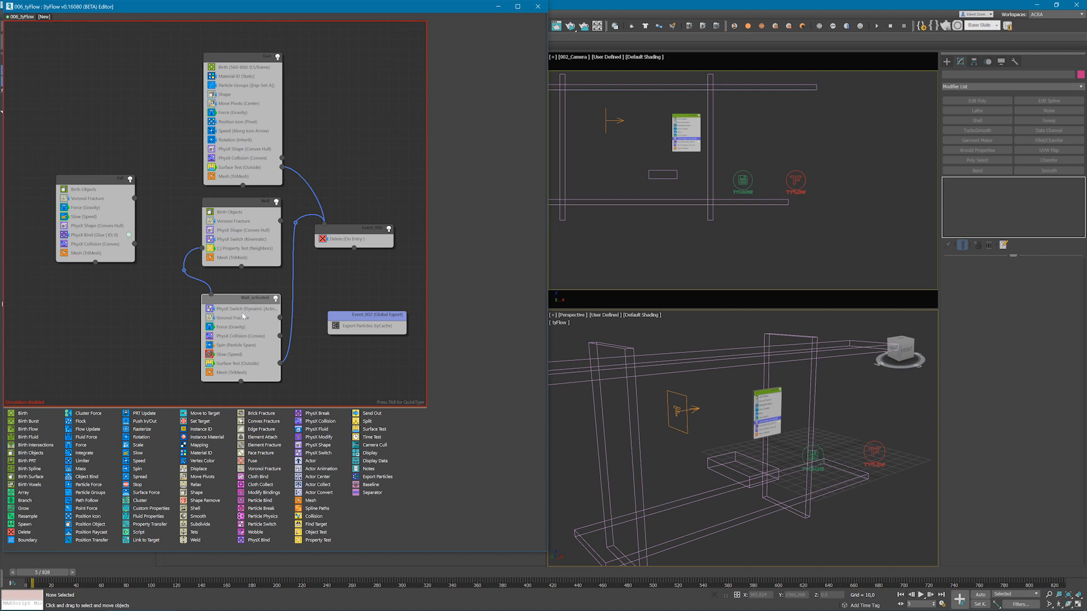
Inspect the lower event's Spin operator, then scrub to about frame 569
click(235, 344)
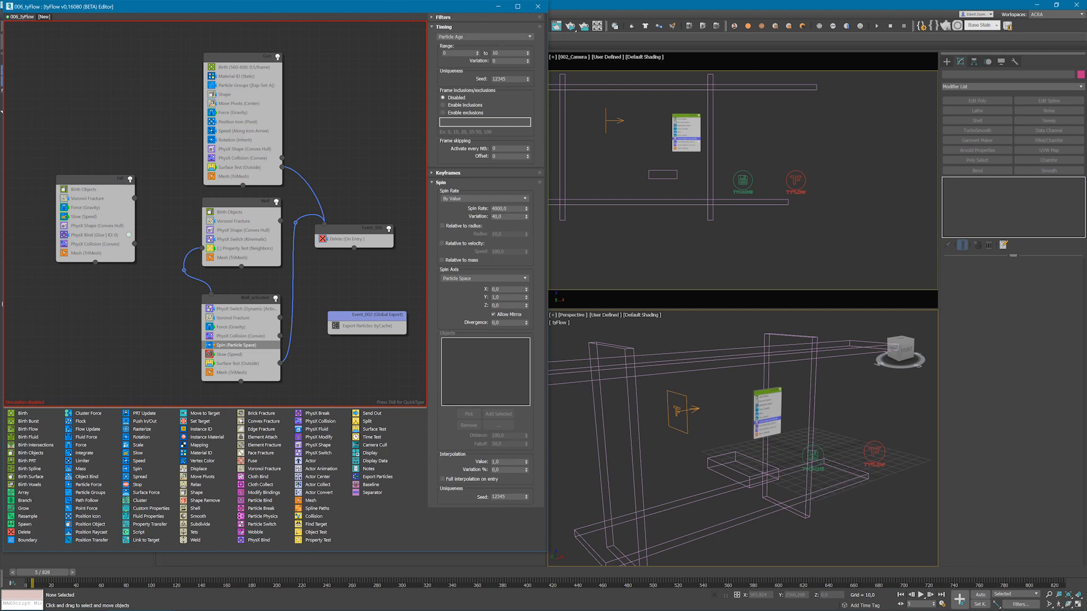
mouse_move(492, 303)
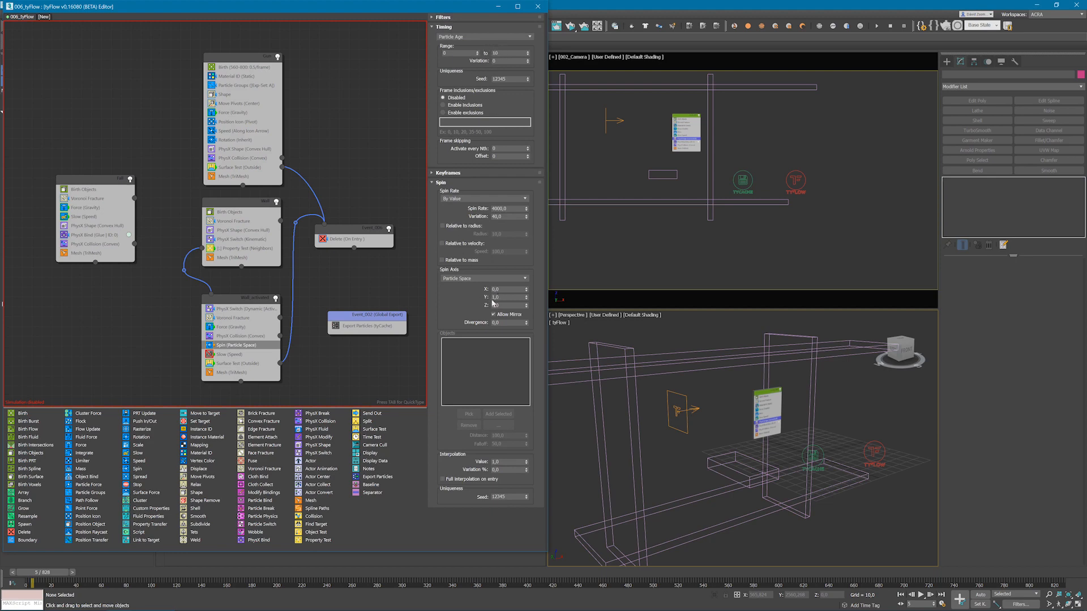
drag(31, 568, 725, 568)
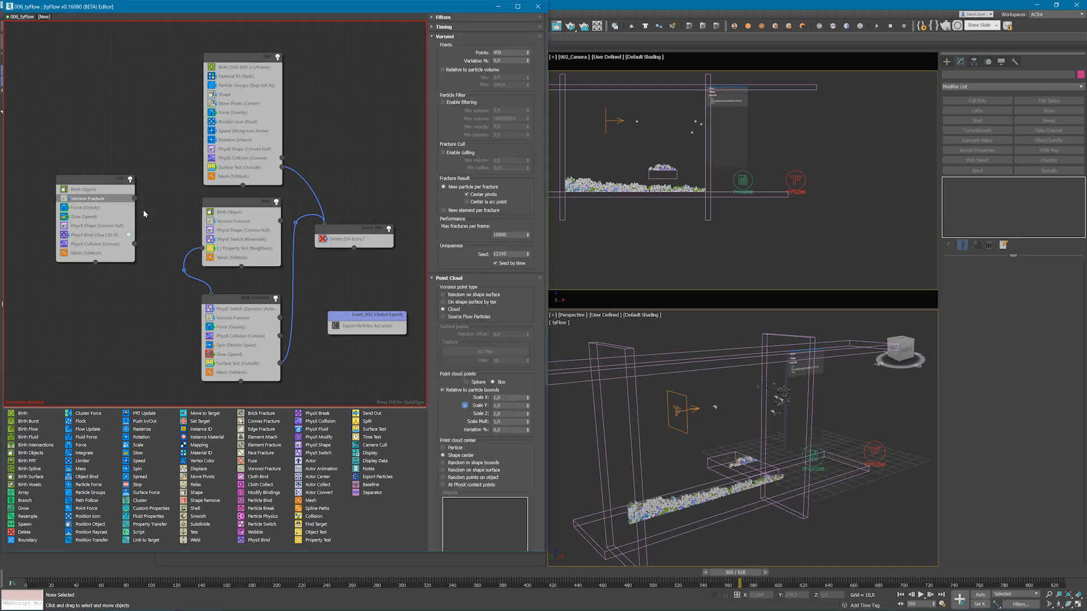
scroll(down, 3)
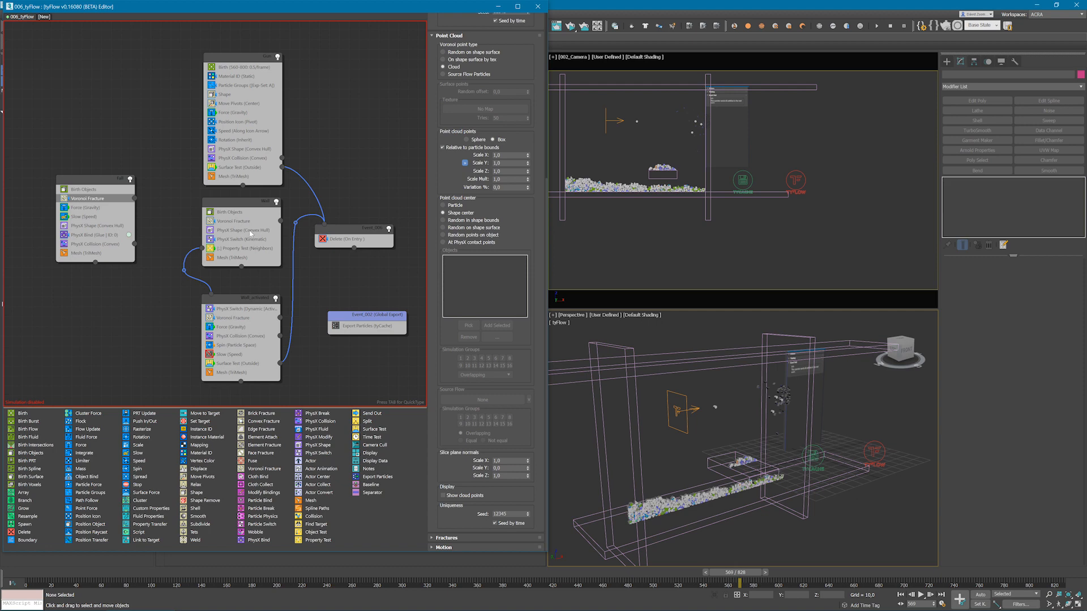
click(94, 226)
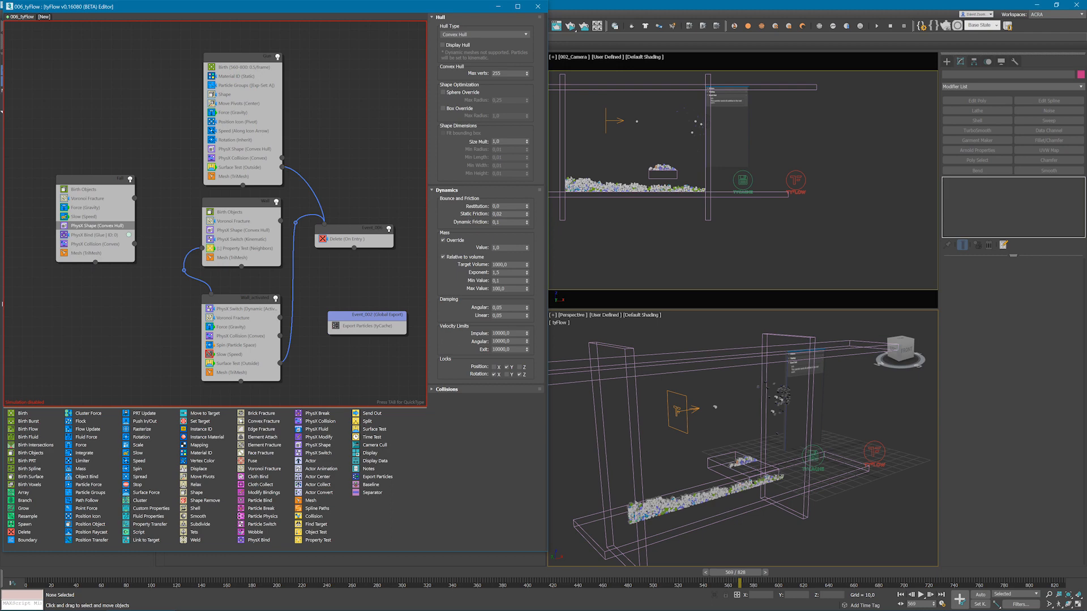
mouse_move(485, 380)
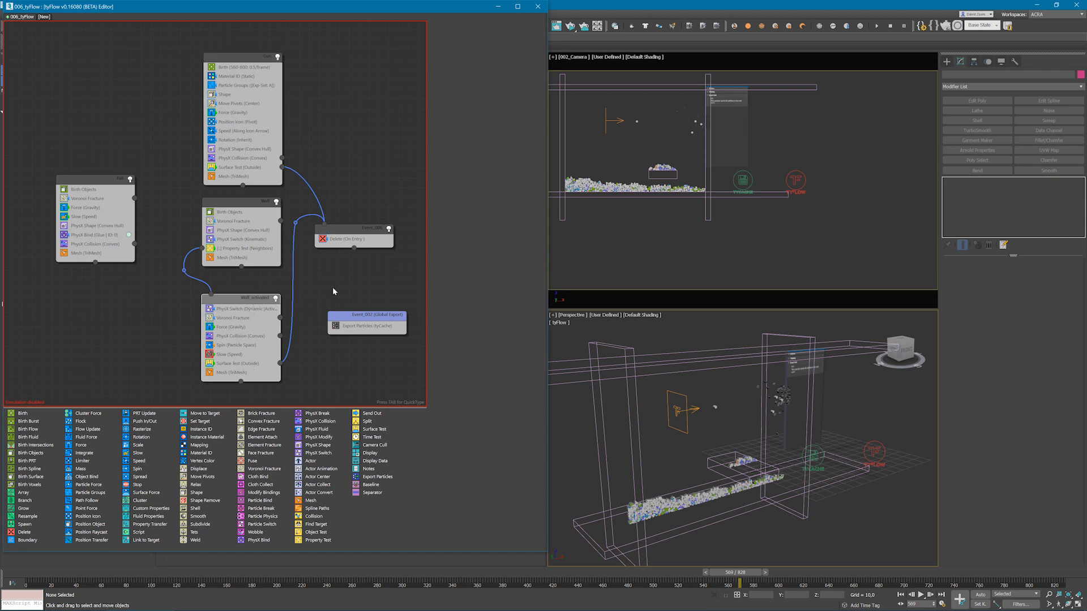
mouse_move(263, 169)
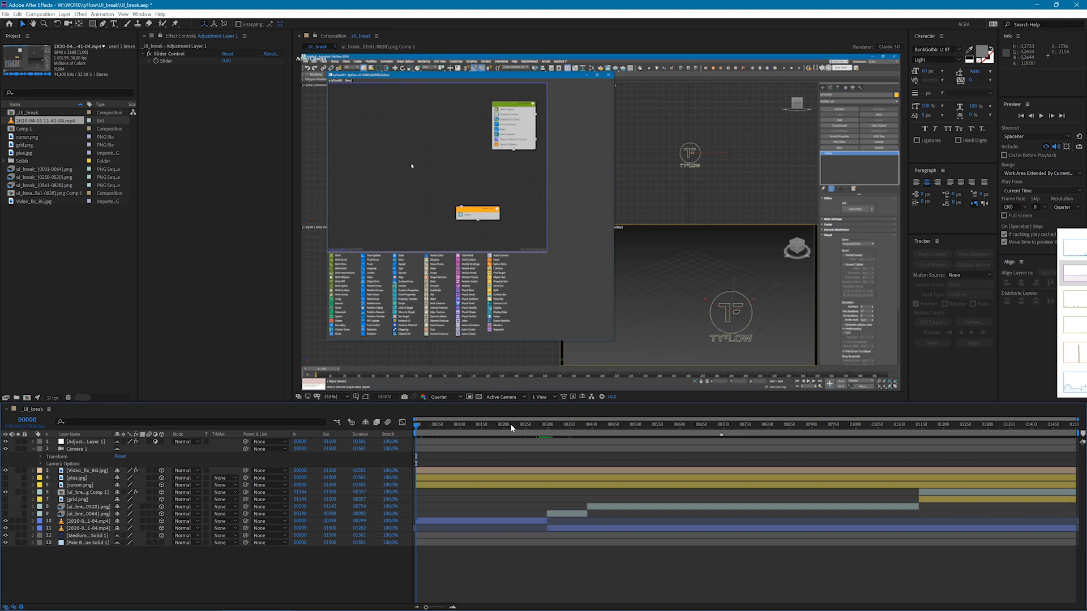
Move the current-time indicator to frame 248, then settle on frame 294
click(525, 424)
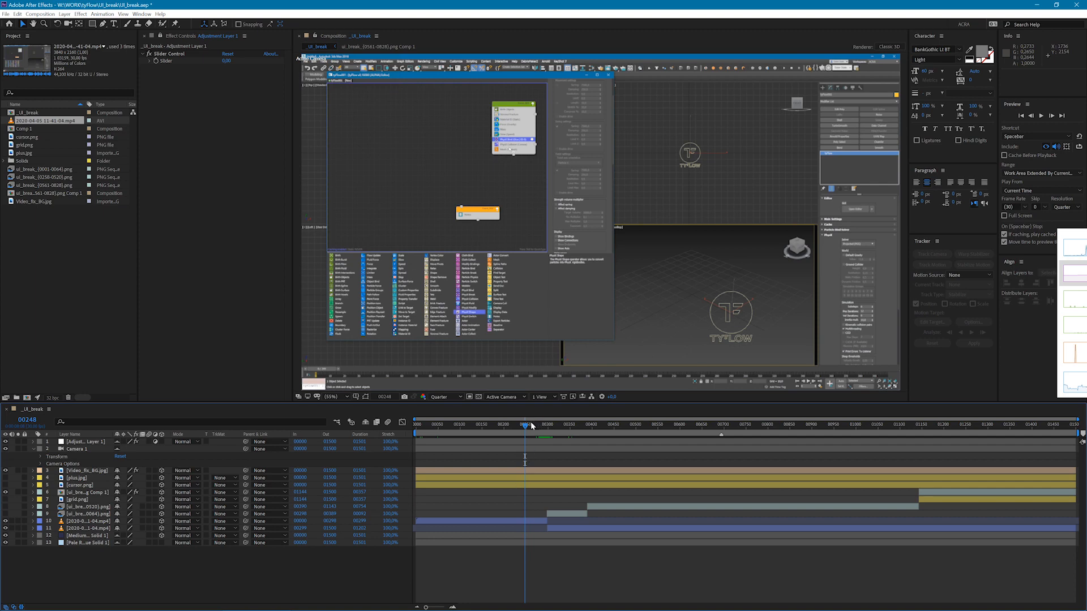
click(547, 425)
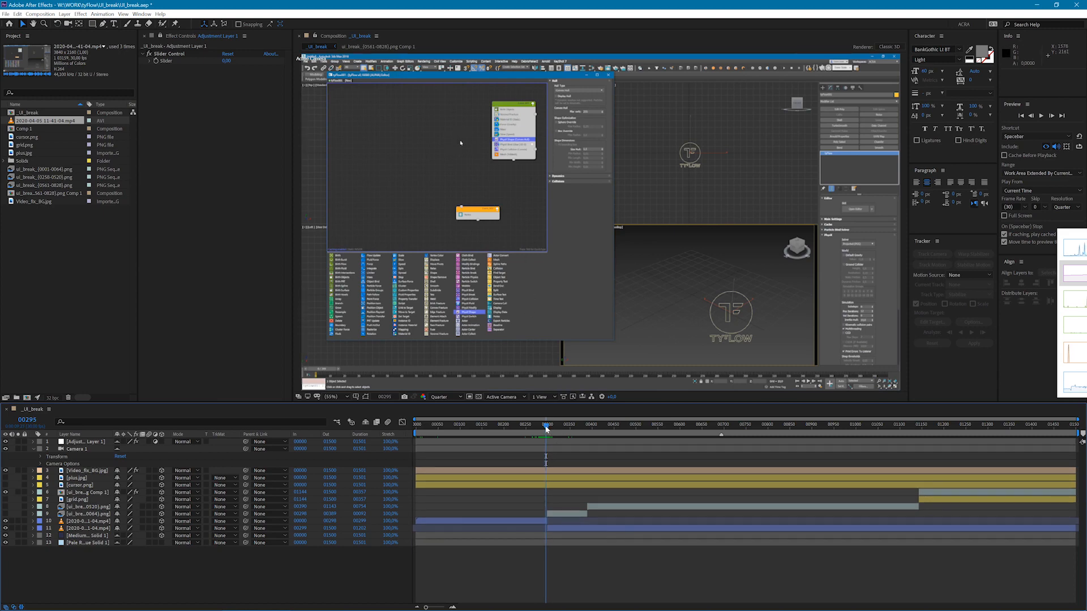
click(544, 424)
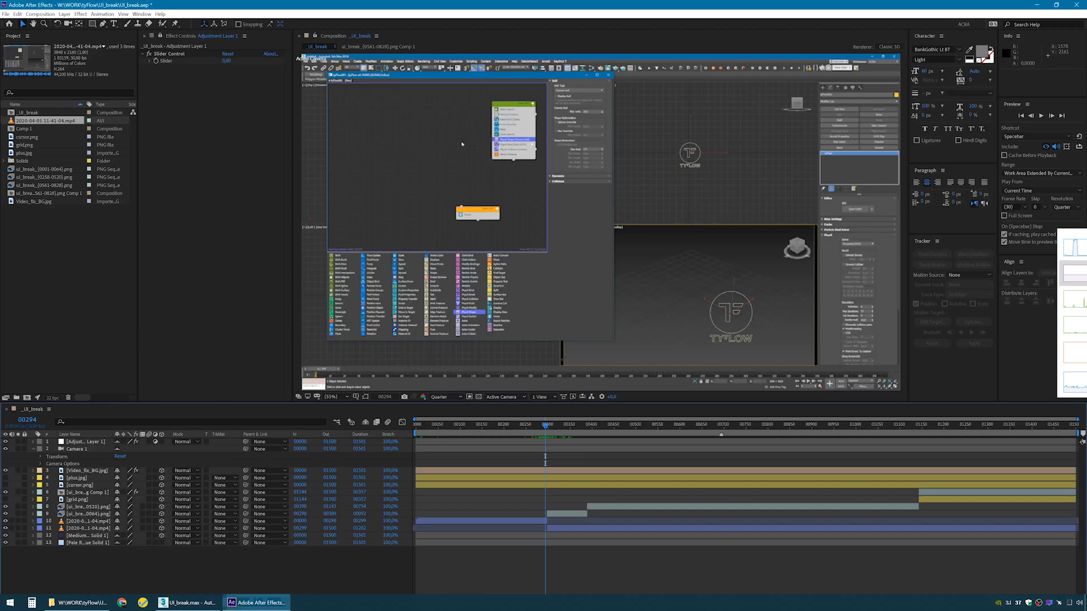
mouse_move(895, 437)
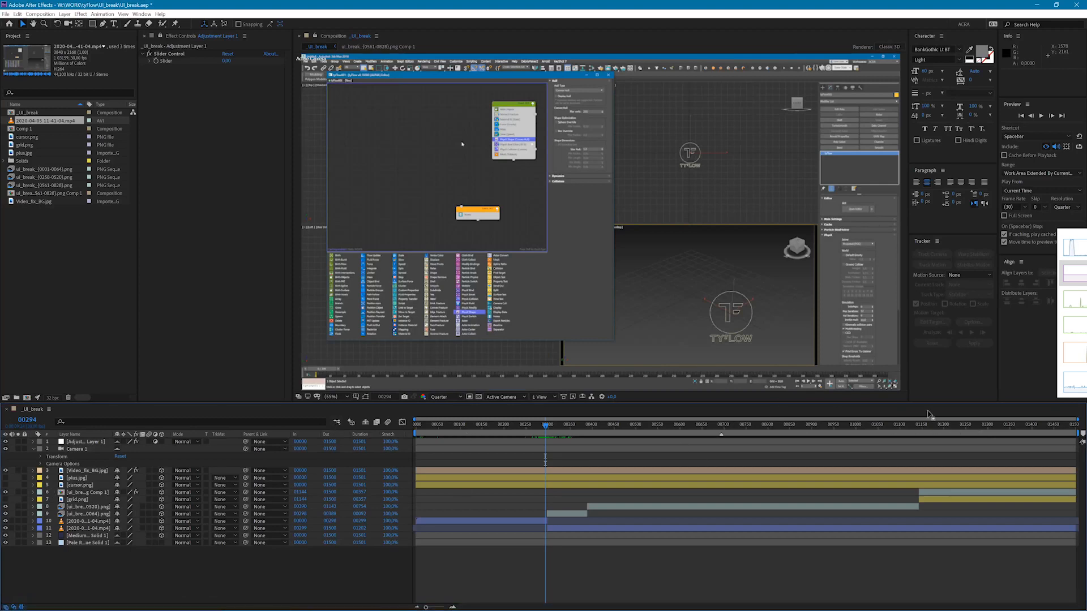
Jump to frame 1218, then back to frame 694 of the composition
click(915, 434)
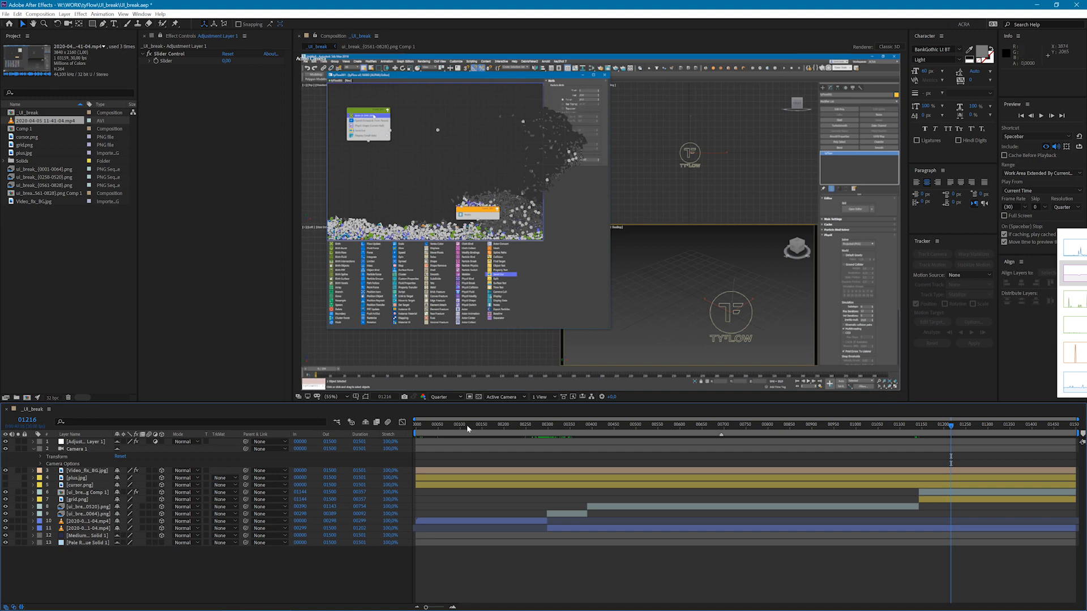
mouse_move(721, 431)
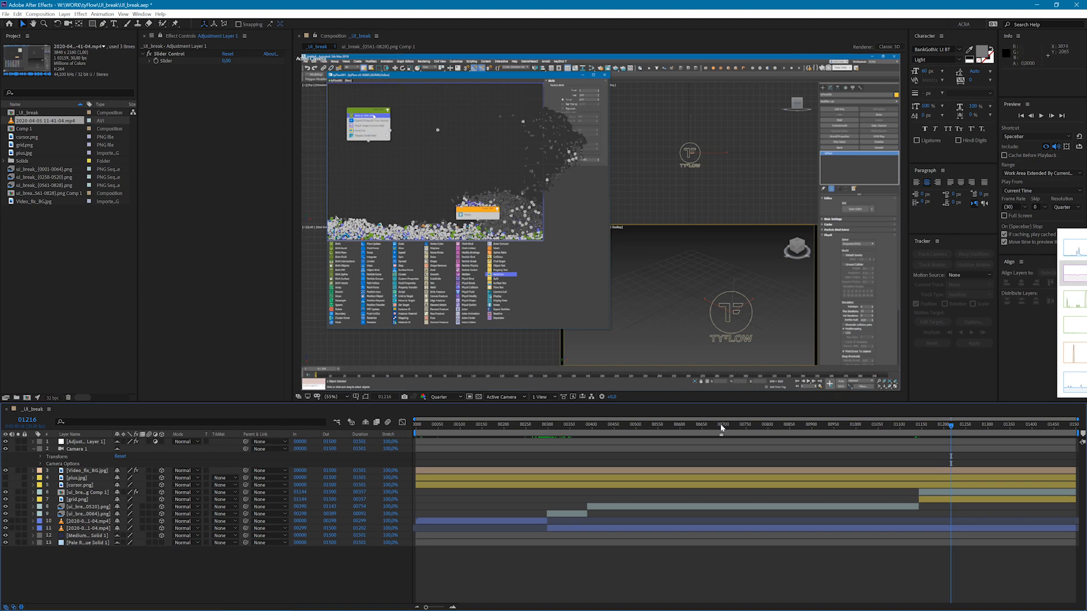
click(719, 424)
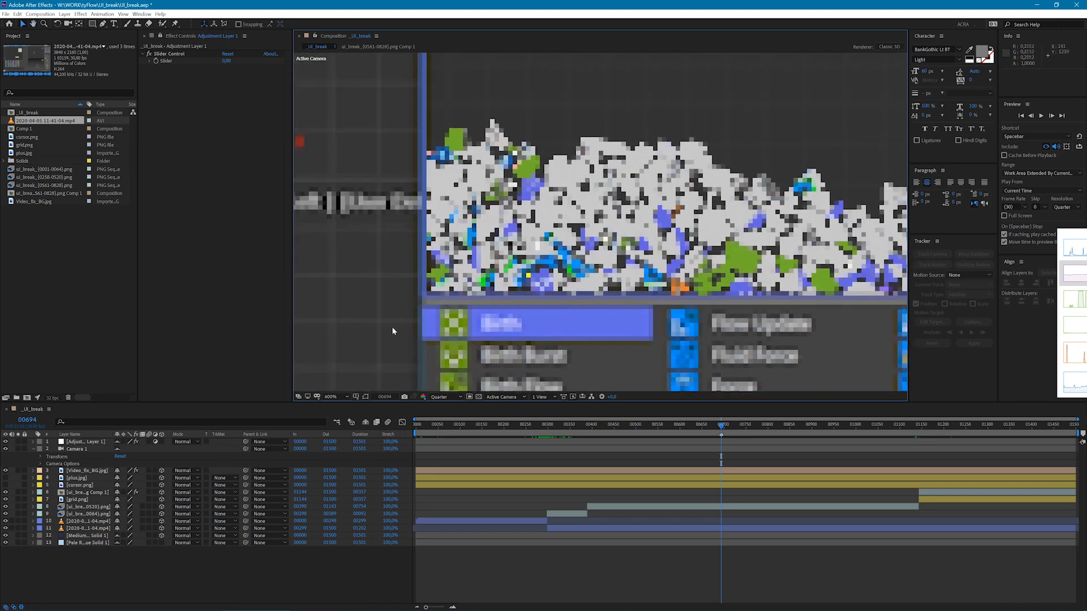
Move the current-time indicator to frame 1304
click(442, 397)
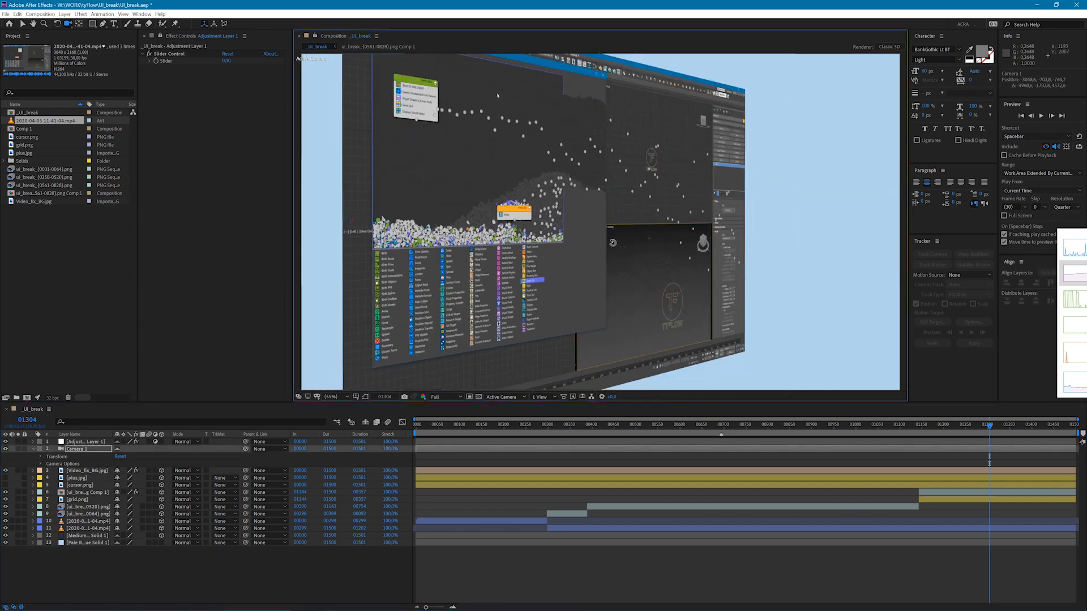
Select Adjustment Layer 1 and drag its Slider Control from -459 to about -751
click(450, 396)
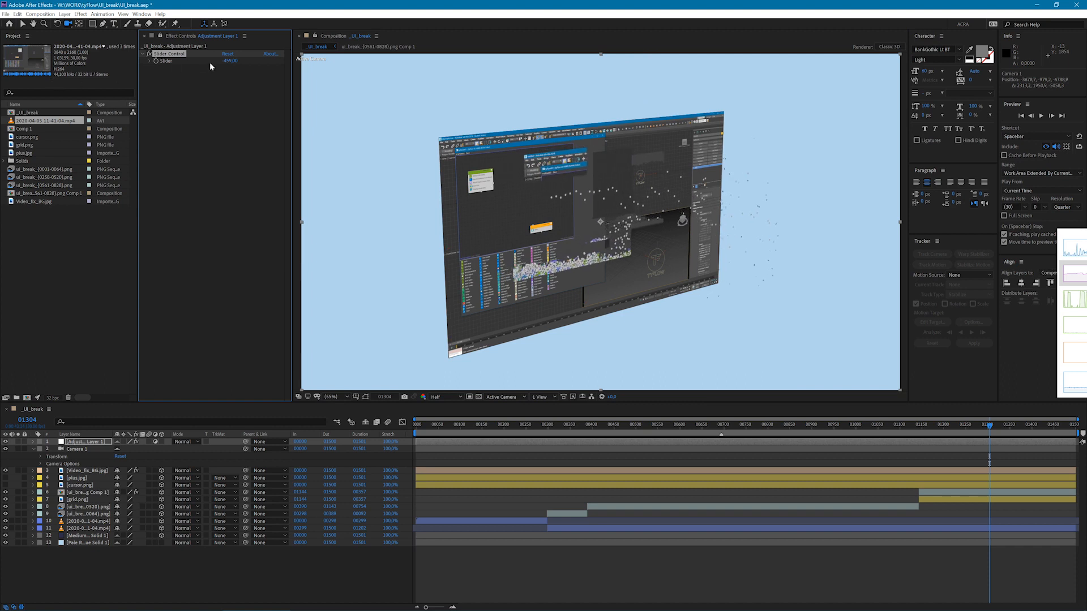
drag(229, 61, 250, 61)
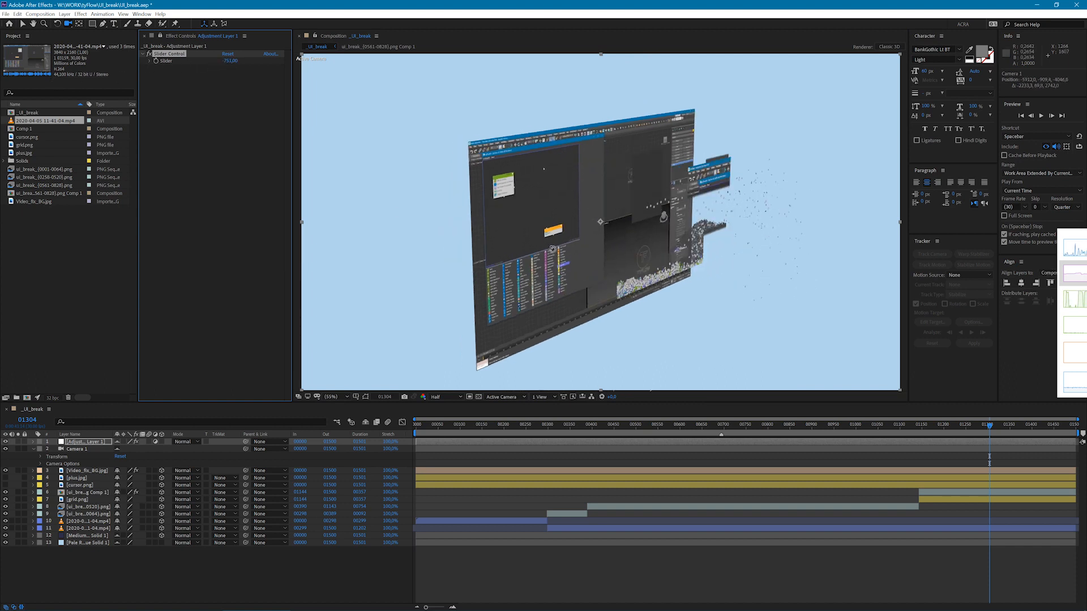